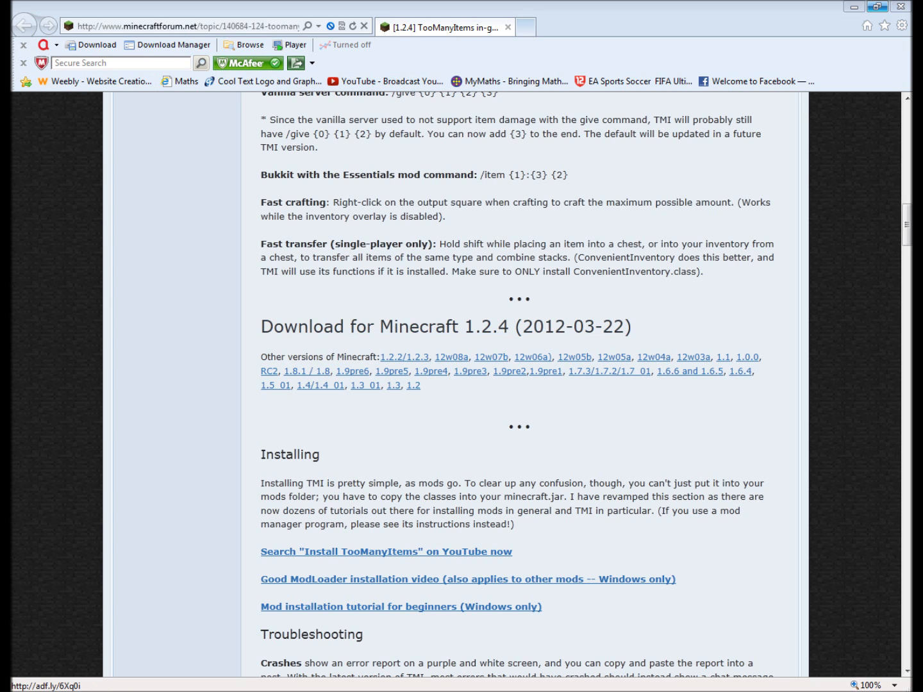
pyautogui.moveTo(446, 326)
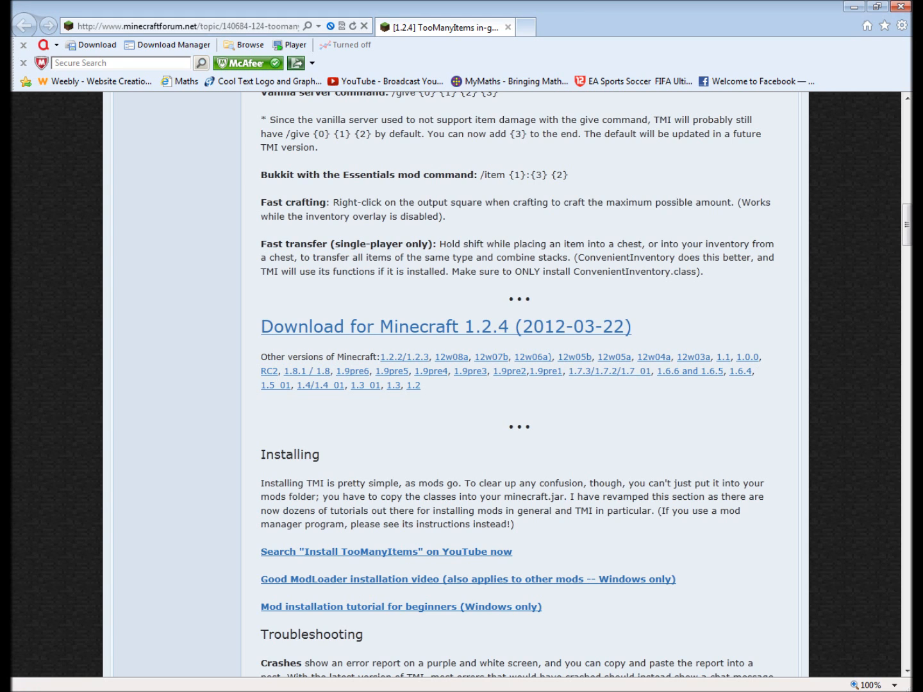
# Download the TooManyItems 1.2.4 zip via the 'Download for Minecraft 1.2.4' link, skipping the adf.ly ad.
pyautogui.click(445, 326)
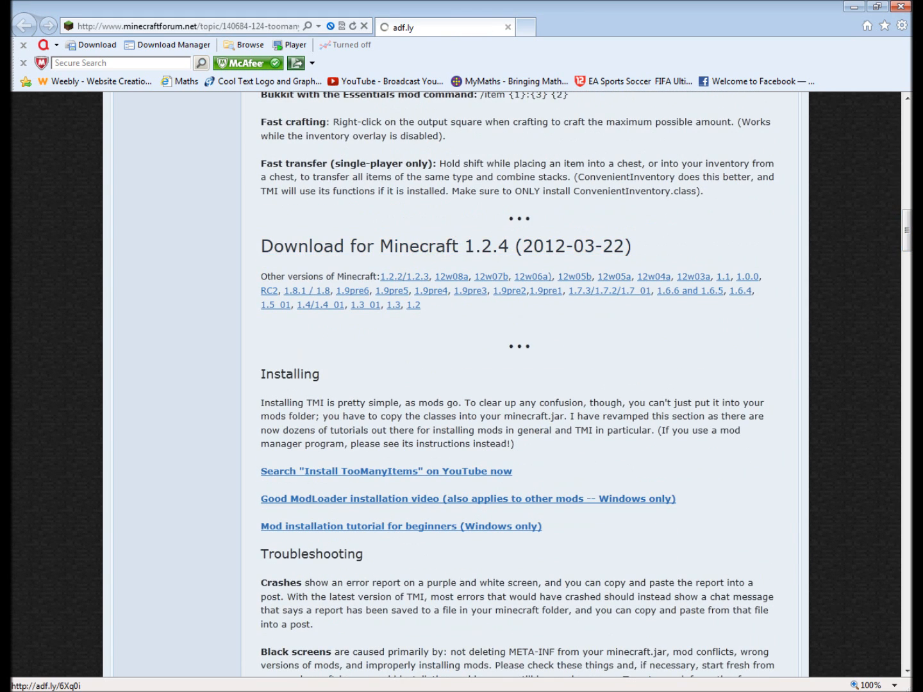
pyautogui.click(445, 27)
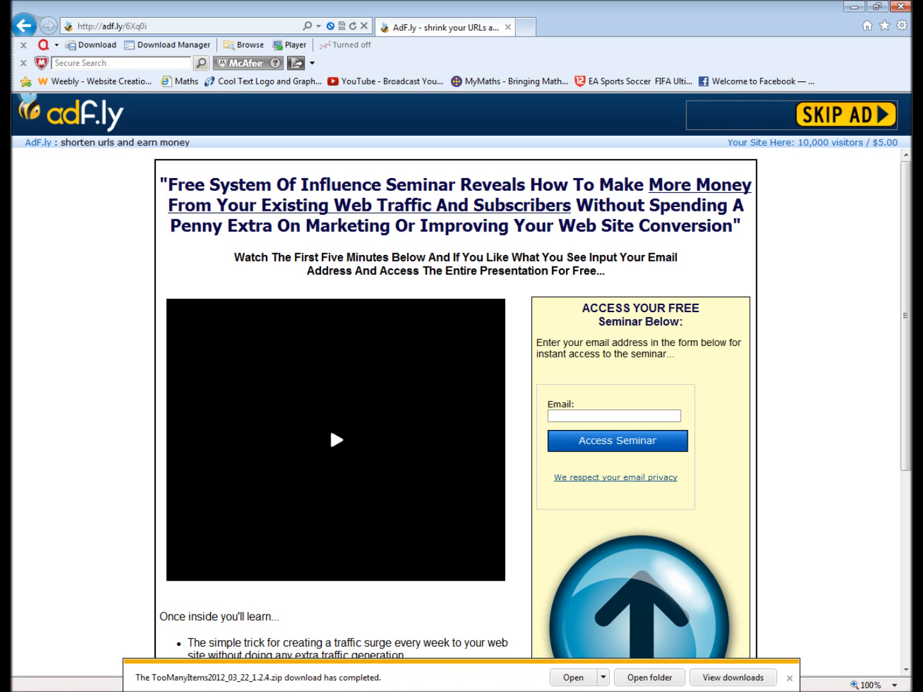
# Open the downloaded TooManyItems zip in WinRAR and scroll through its 23 files.
pyautogui.click(572, 677)
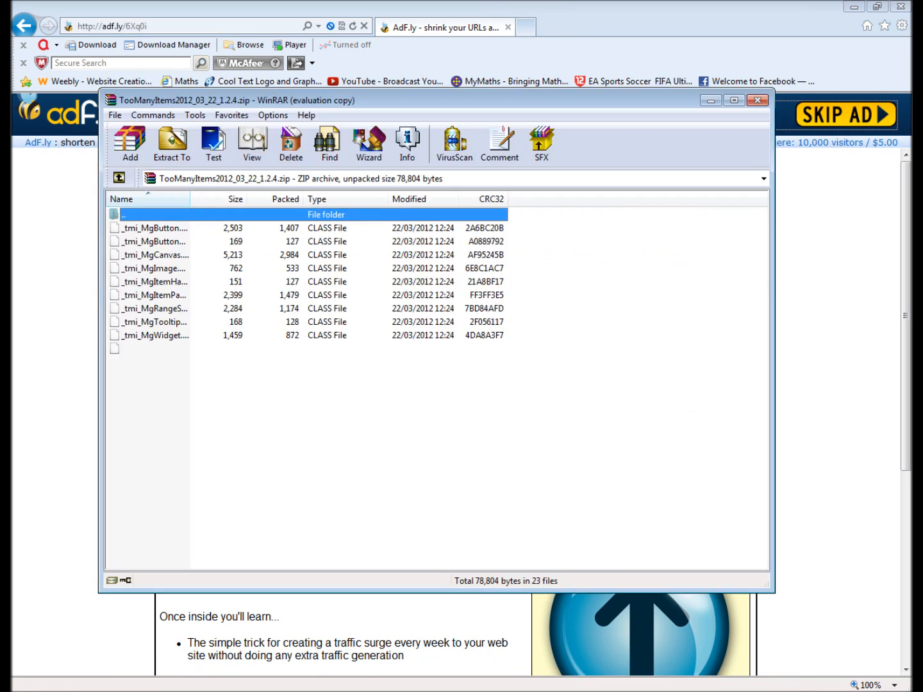
pyautogui.scroll(-3)
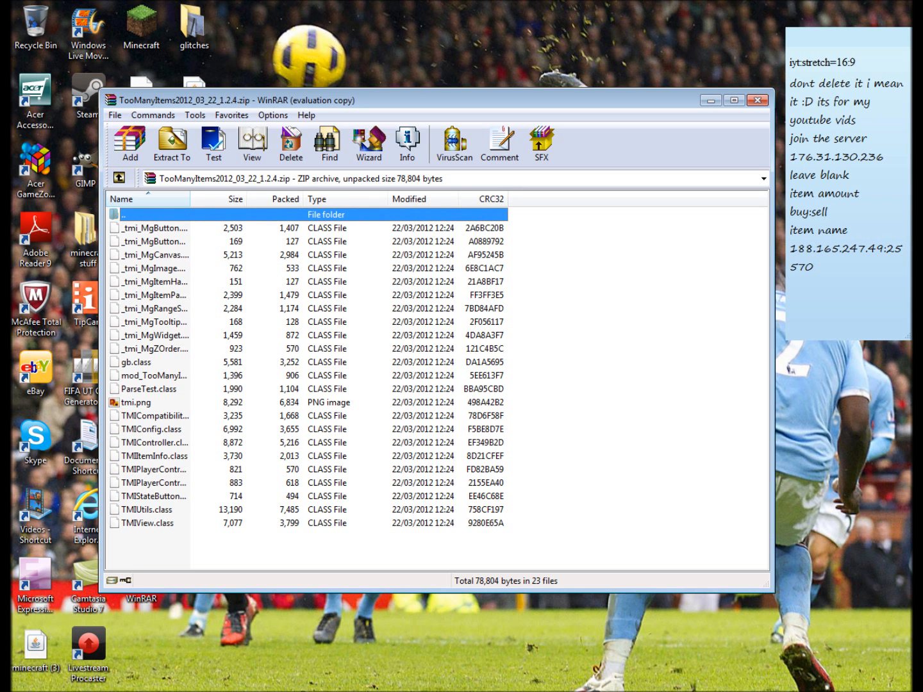
# Search '%appdata%' from the Start Menu and open the Roaming folder.
pyautogui.click(6, 685)
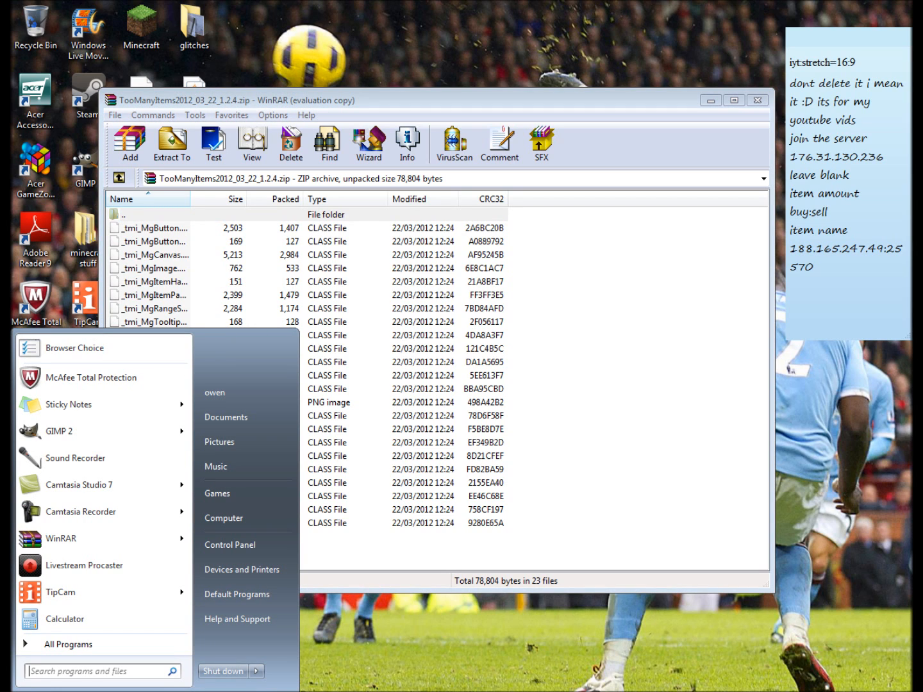
pyautogui.write('%')
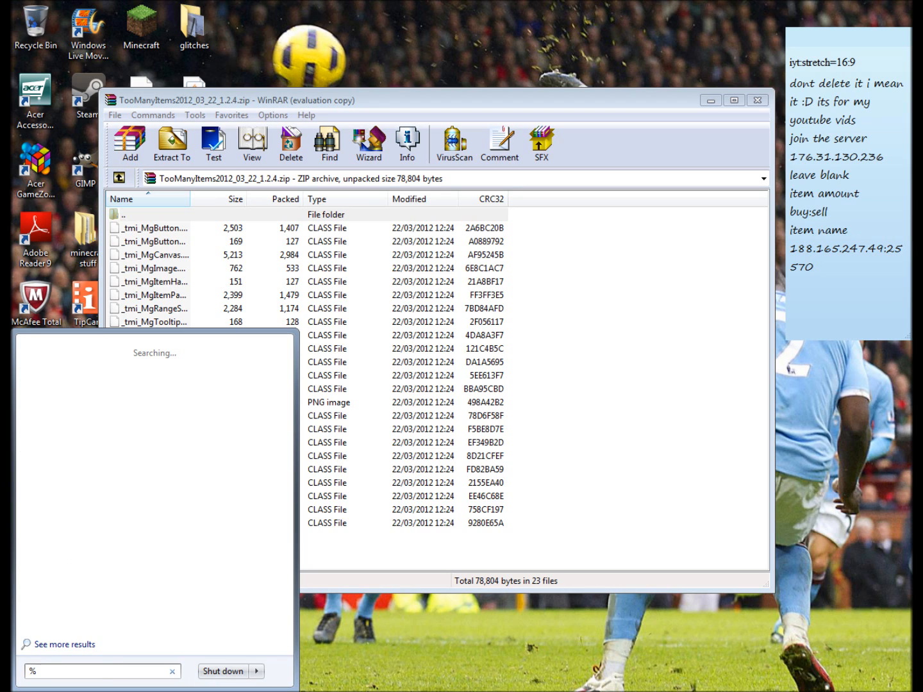
pyautogui.write('app')
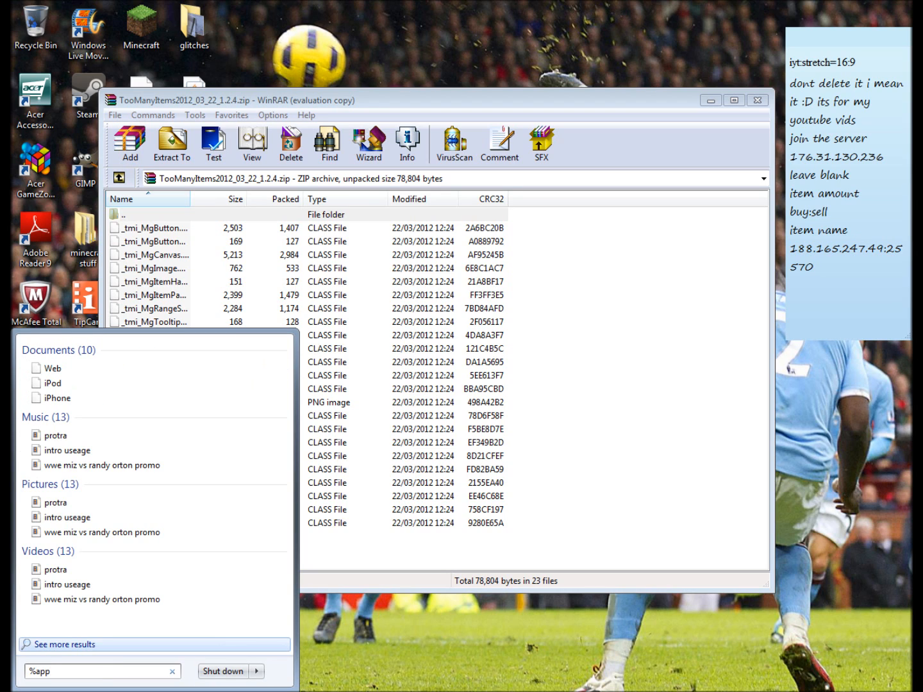
pyautogui.write('data')
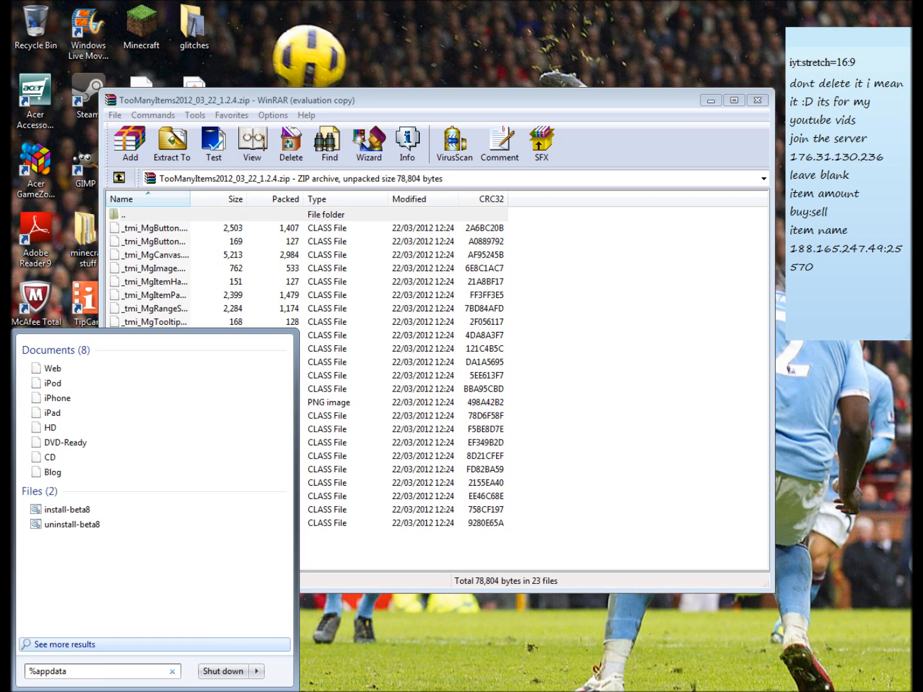
pyautogui.write('%')
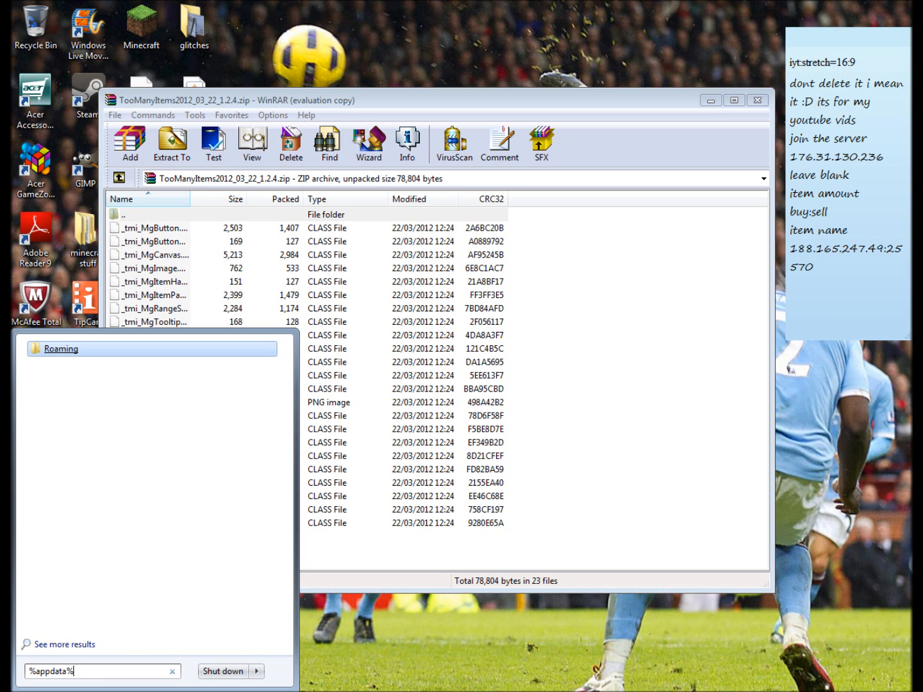
pyautogui.click(61, 348)
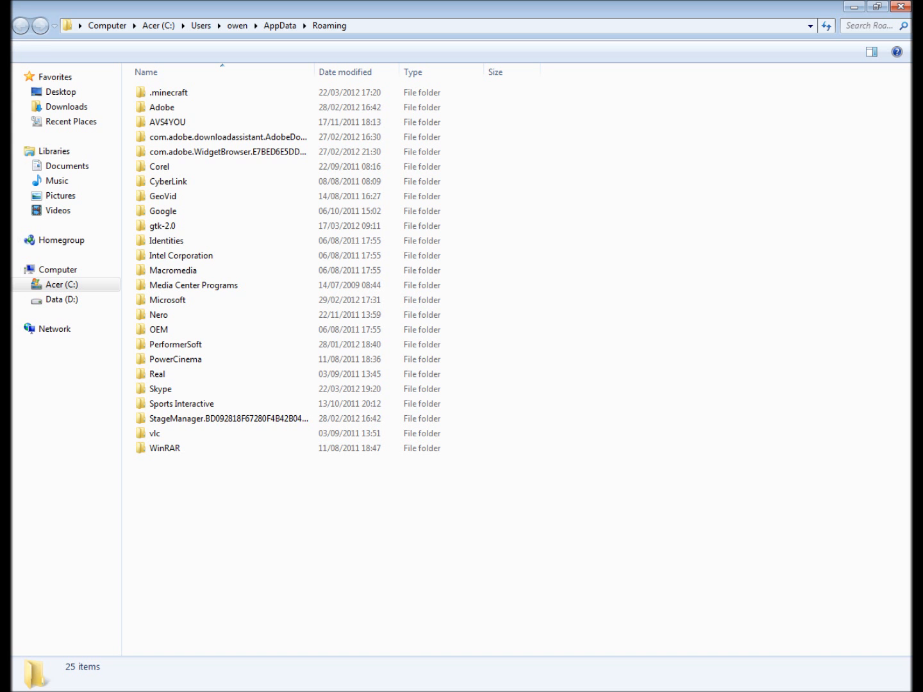
# Open minecraft.jar from .minecraft\bin with the WinRAR archiver.
pyautogui.doubleClick(171, 91)
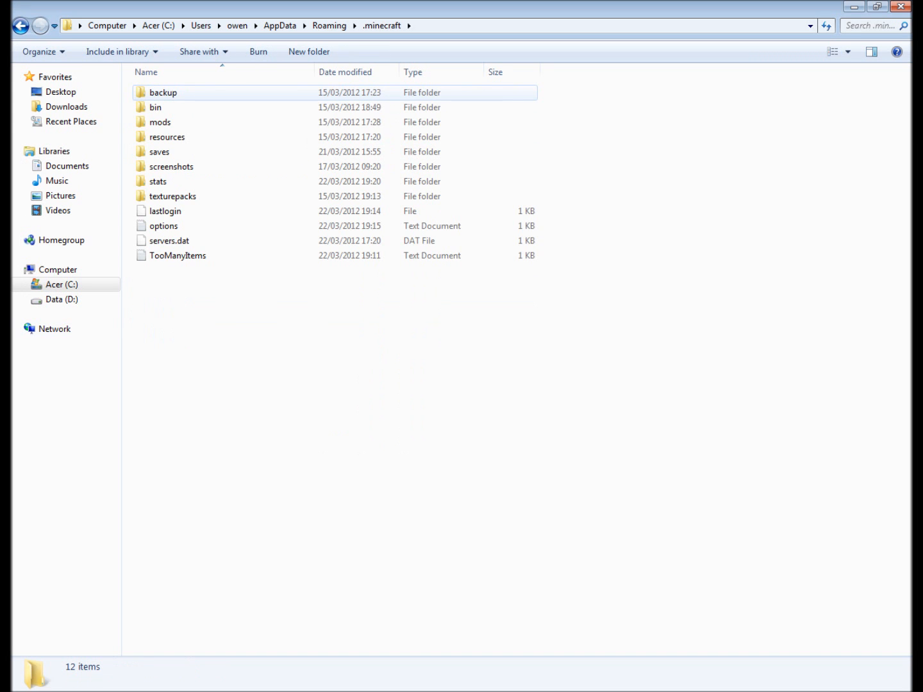
pyautogui.doubleClick(156, 107)
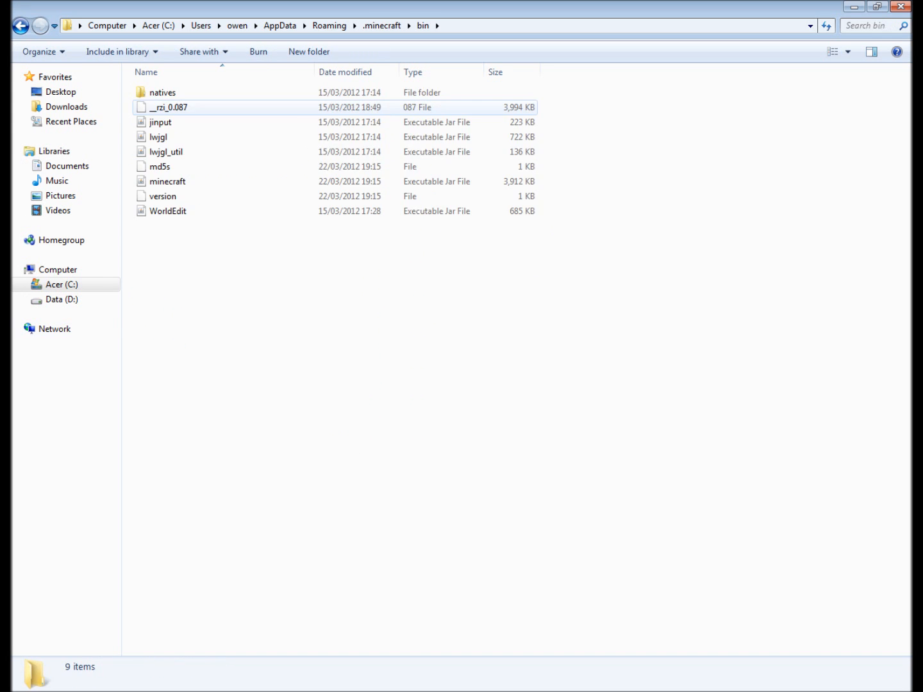
pyautogui.click(168, 182)
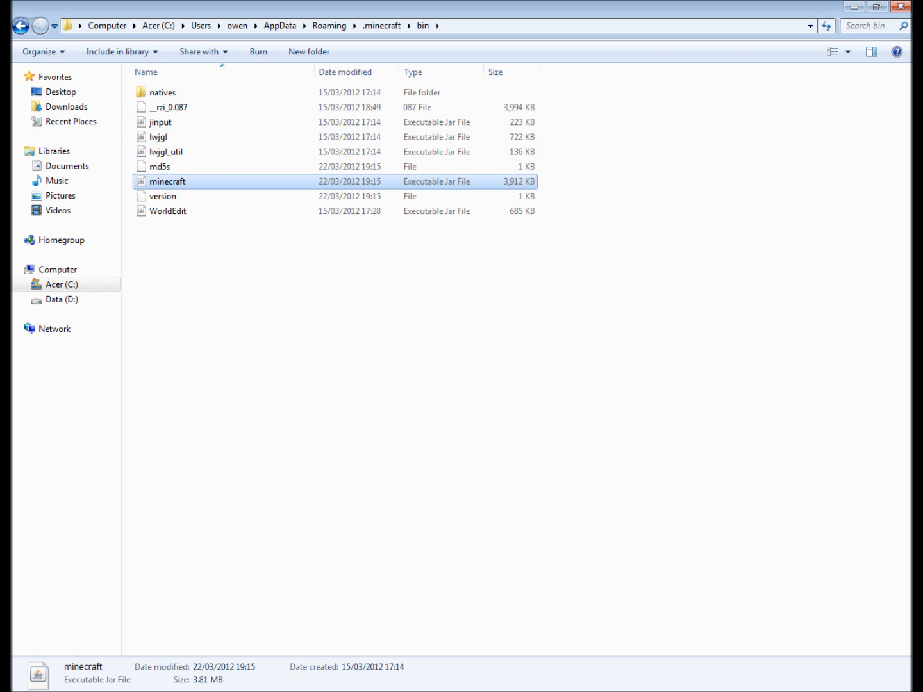
pyautogui.rightClick(168, 182)
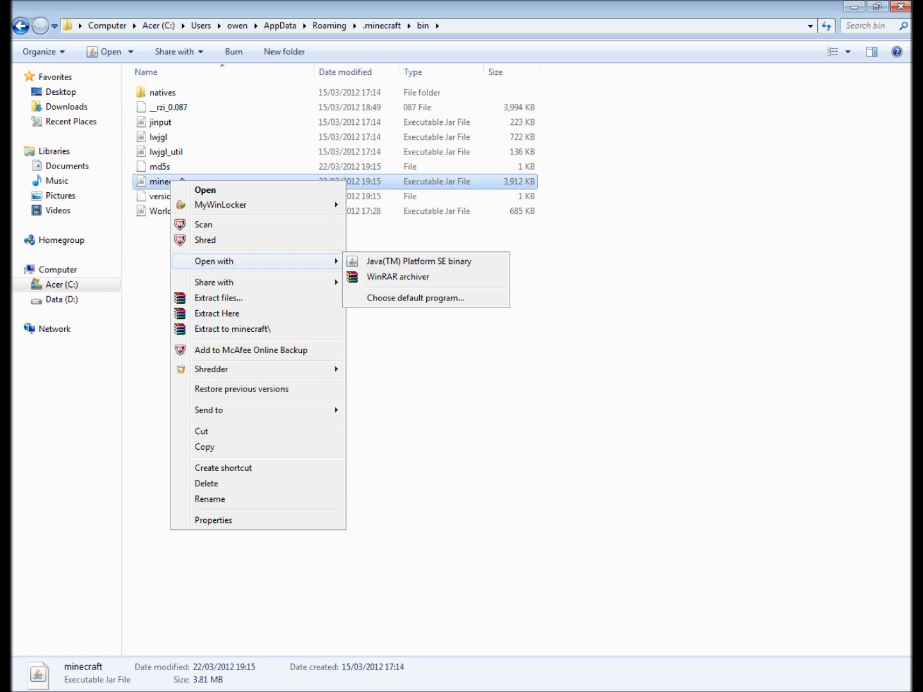
pyautogui.click(397, 277)
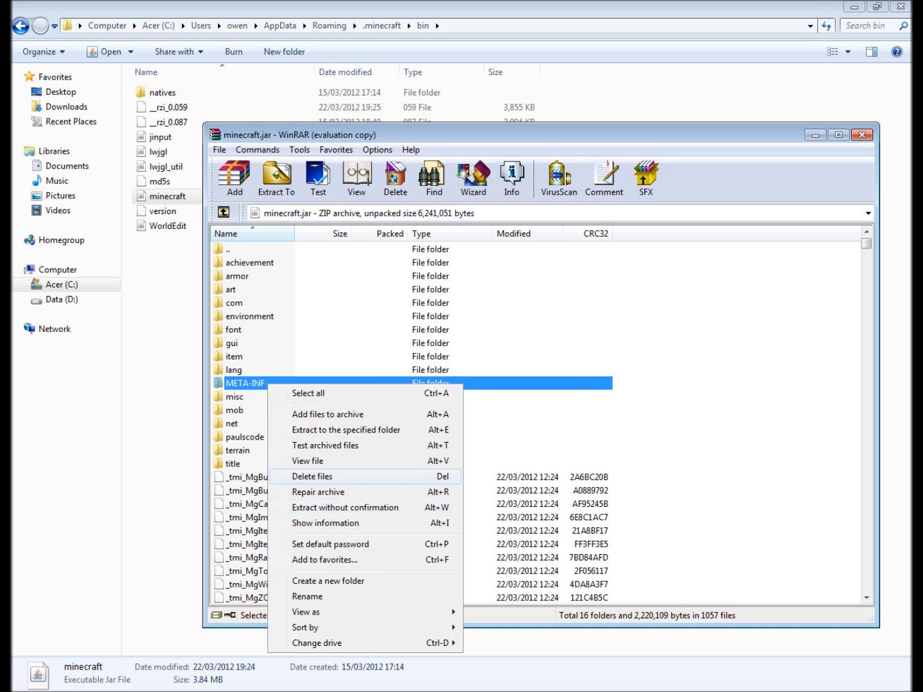
# Delete META-INF from minecraft.jar, close WinRAR, and launch Minecraft from the desktop shortcut.
pyautogui.click(312, 476)
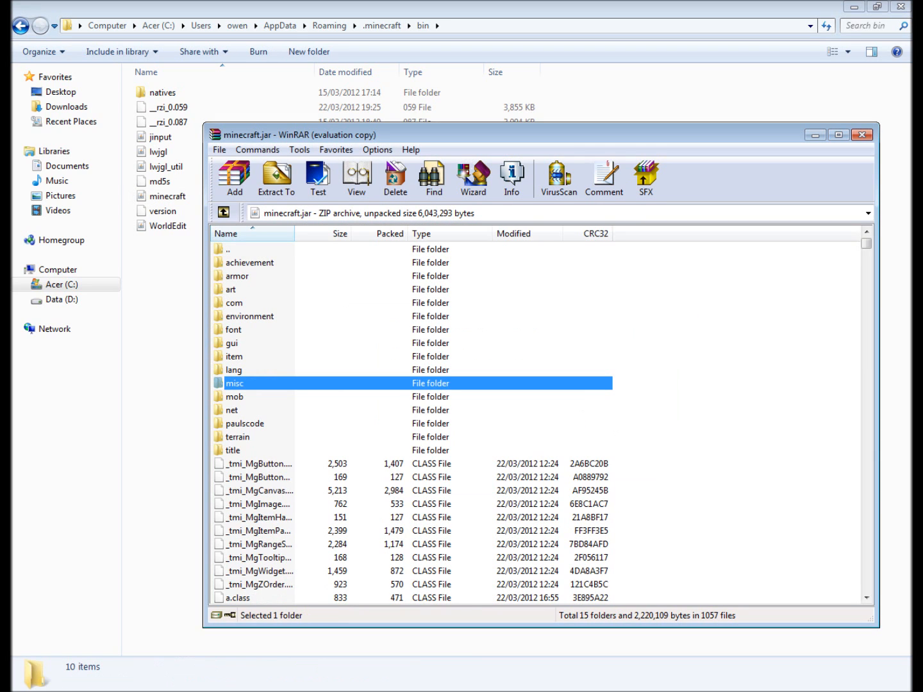
pyautogui.click(861, 135)
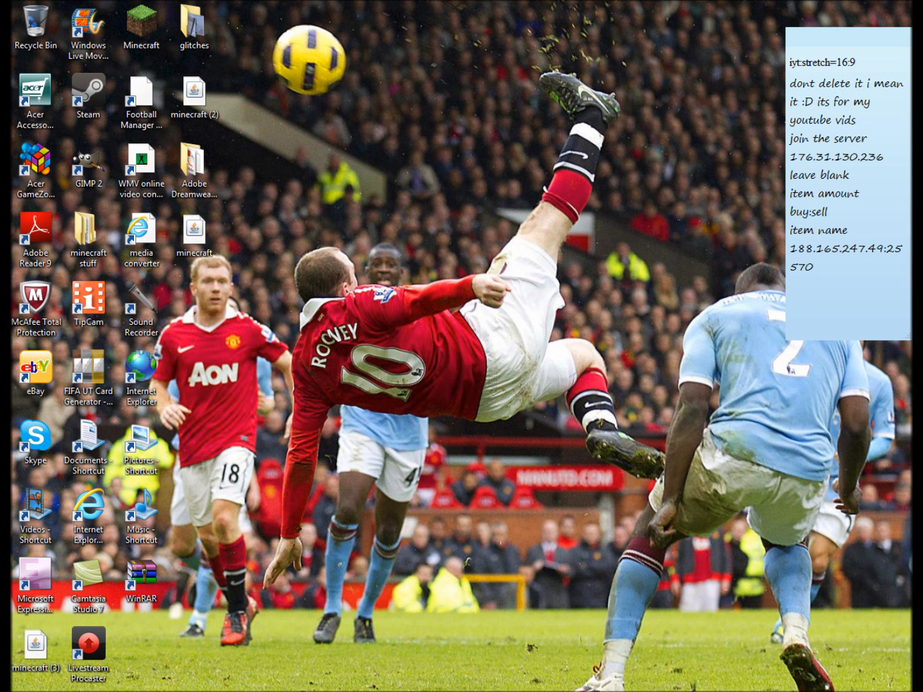
pyautogui.doubleClick(142, 25)
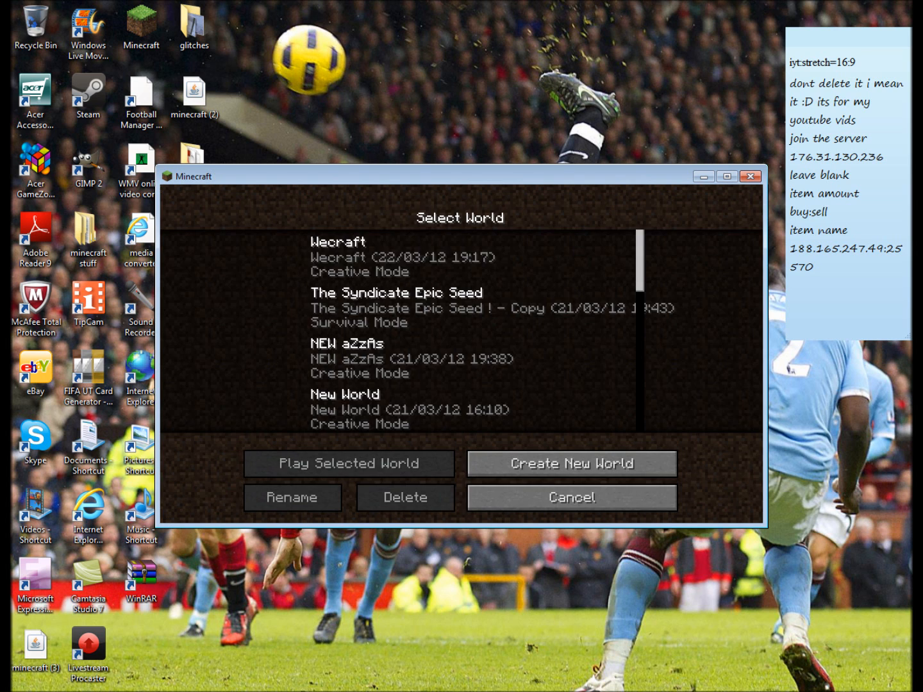
# Load a saved world, maximize the window, and page through the TooManyItems item list.
pyautogui.click(350, 463)
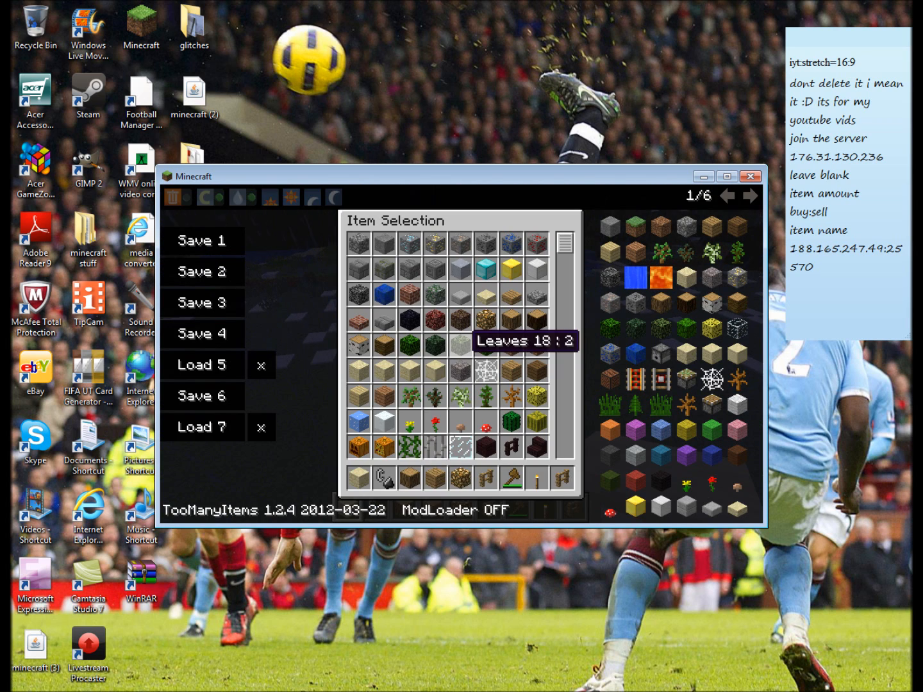
pyautogui.click(749, 196)
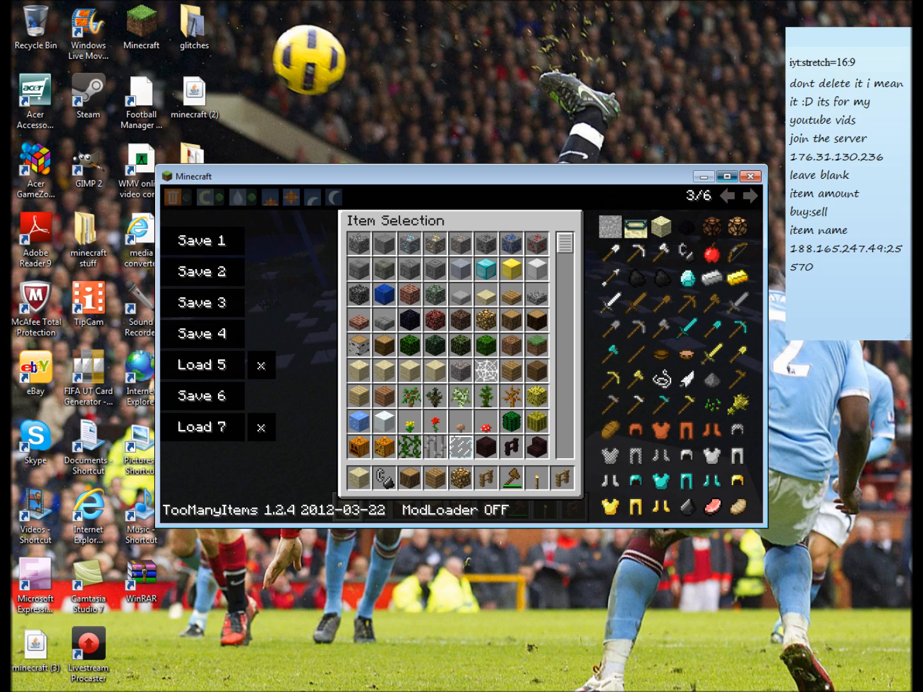
pyautogui.click(748, 195)
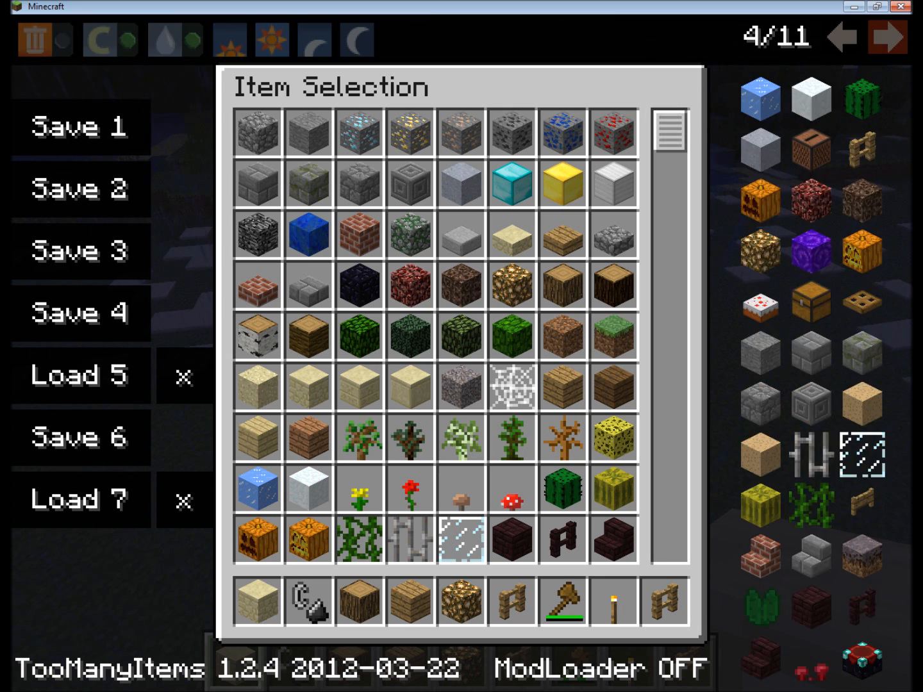
pyautogui.click(887, 36)
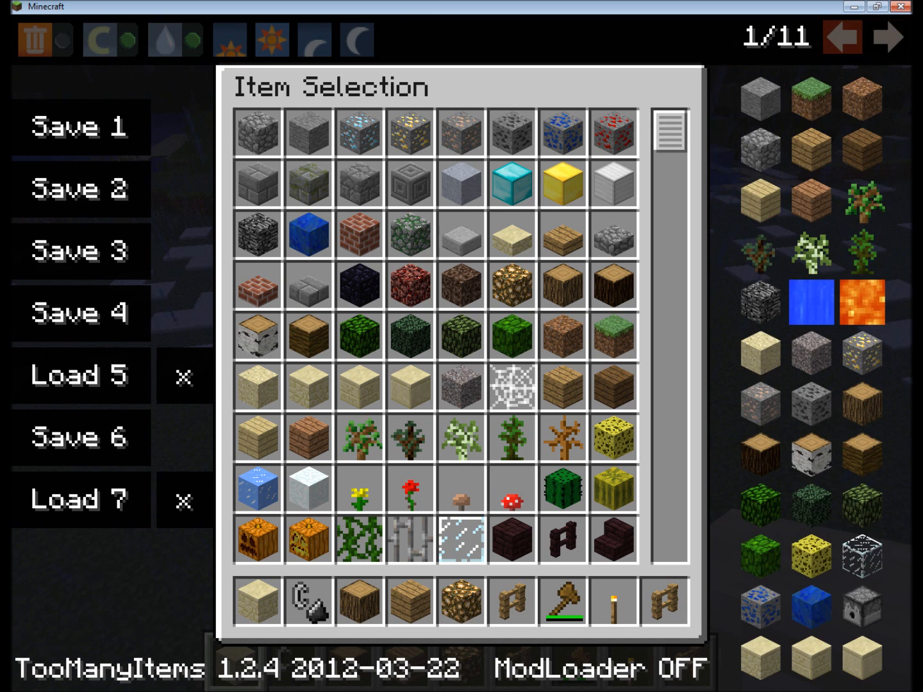
pyautogui.click(888, 37)
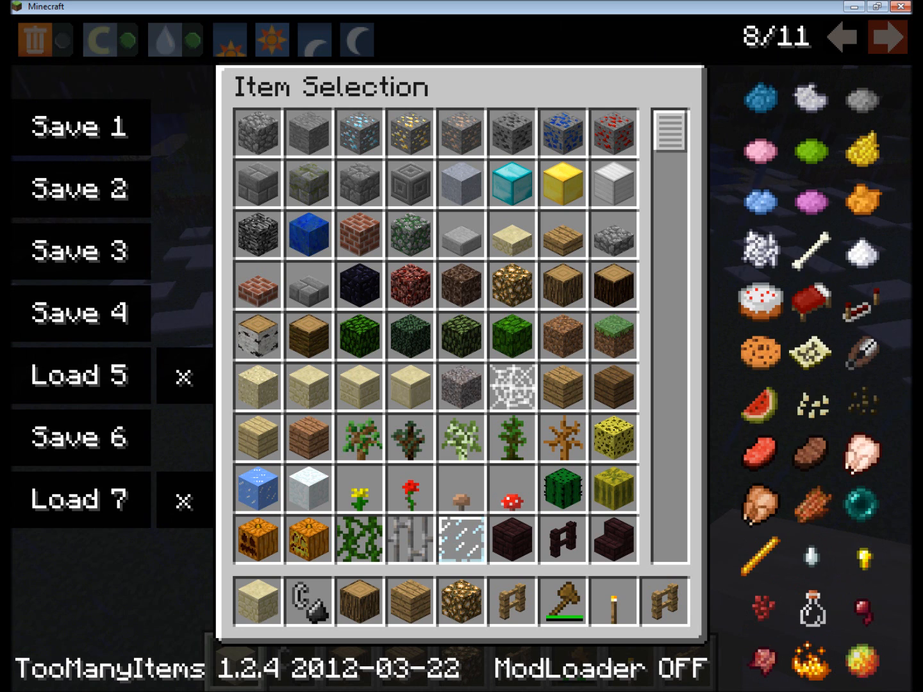
pyautogui.click(889, 36)
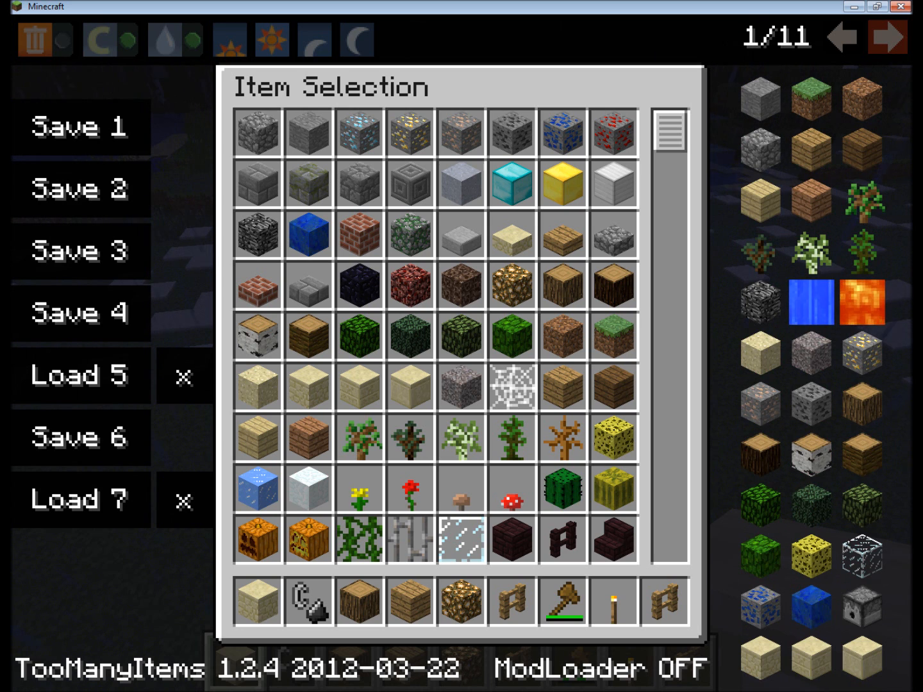